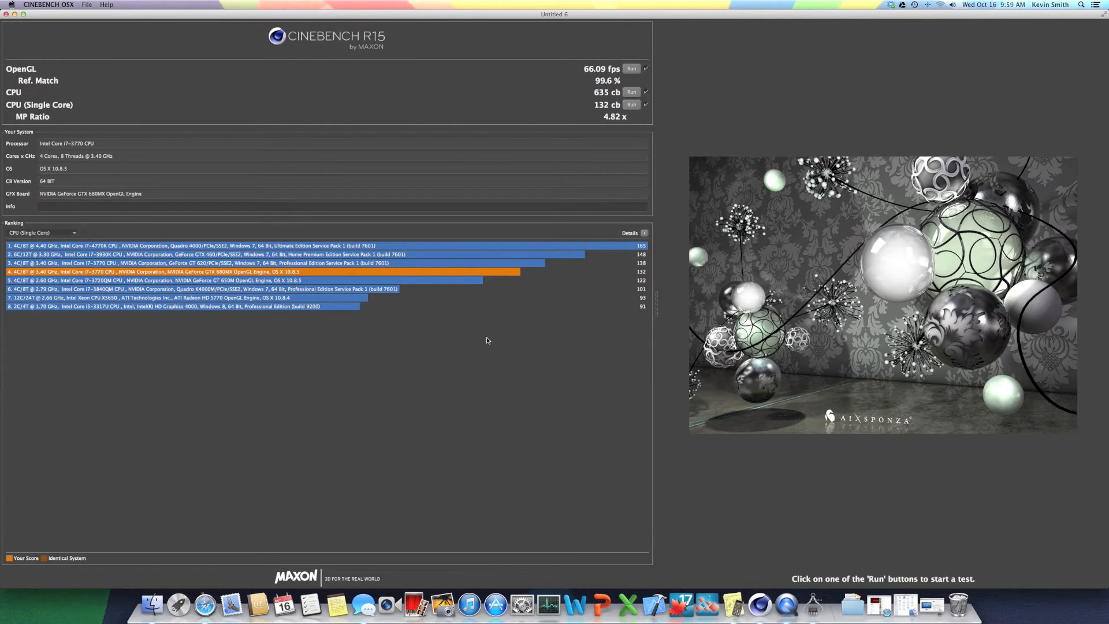
# Switch the Ranking chart to CPU (Single Core) to place the 132 cb score.
pyautogui.click(41, 232)
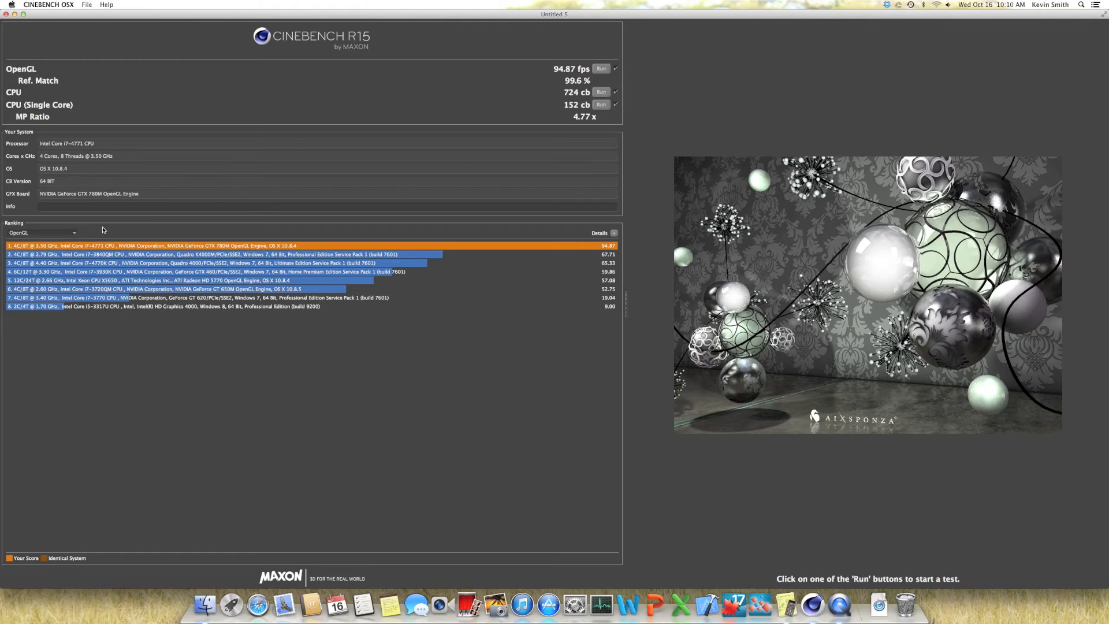
# Switch the Ranking chart to multi-core CPU, showing the 724 cb score in fourth.
pyautogui.click(43, 232)
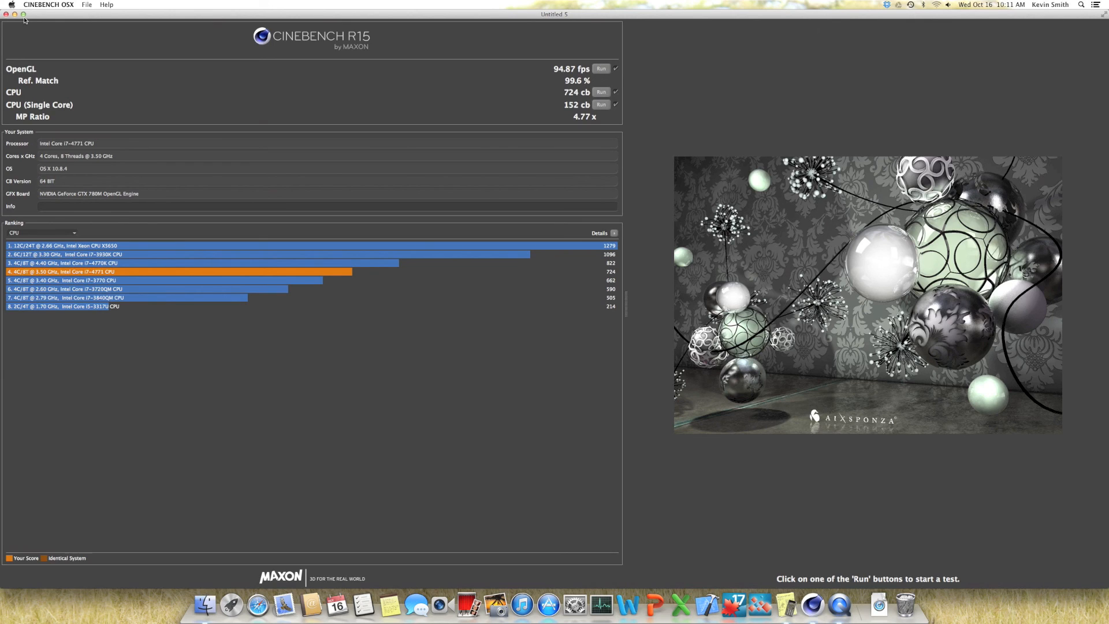